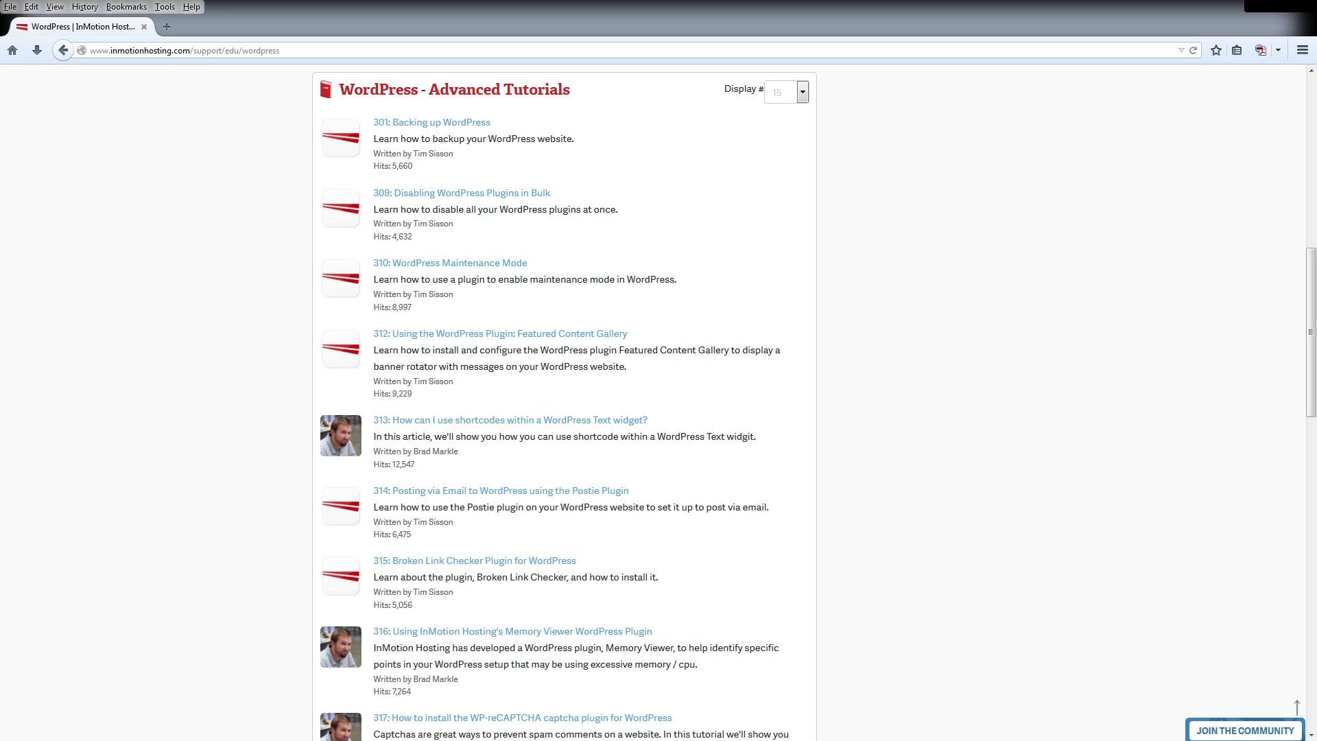
- Go to the Join the Community page offering Facebook and Google+ membership login
left_click(1246, 730)
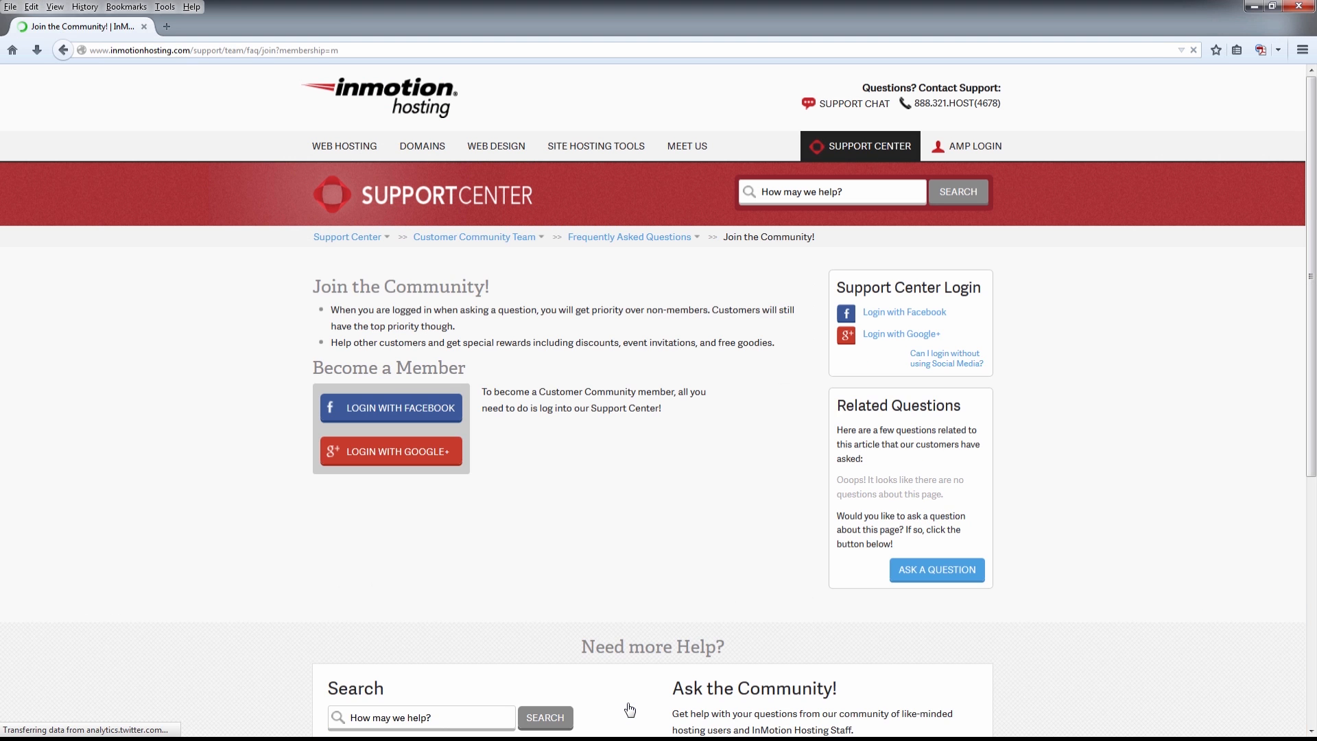